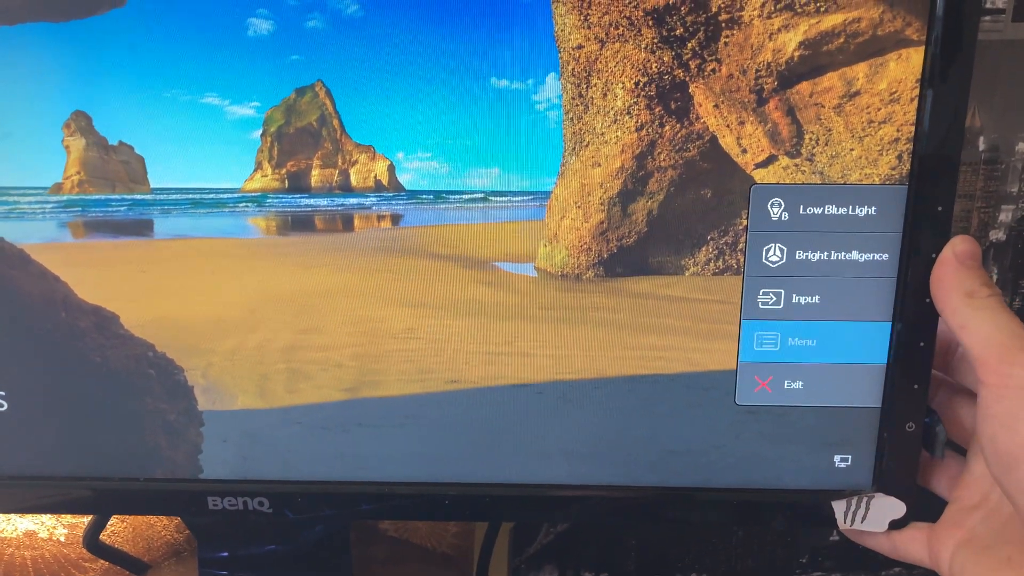
Step: Bring up the full settings menu on the Audio category with Volume, Mute and Audio Select
click(801, 341)
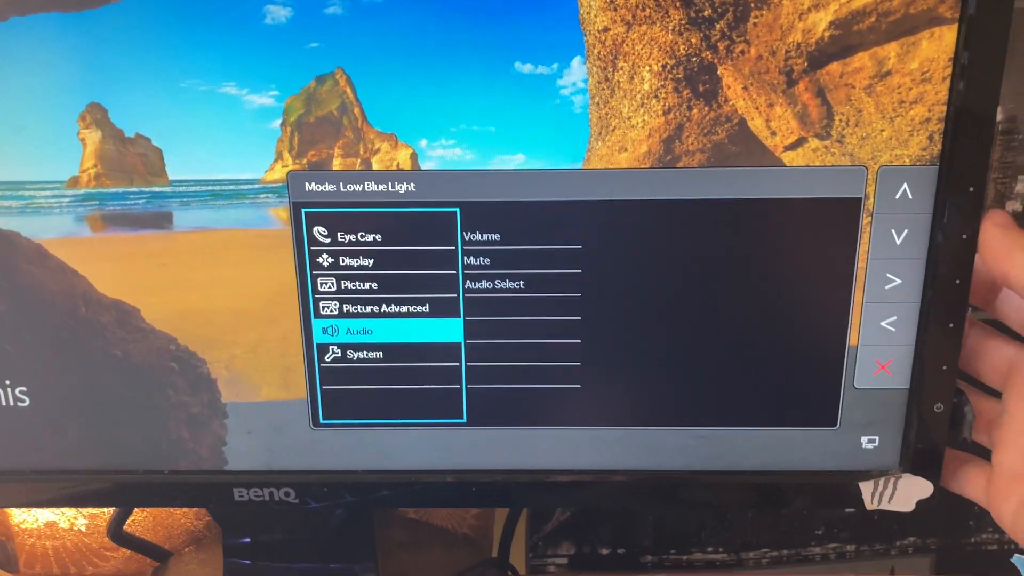
Step: Enter the Audio submenu and confirm the speaker Volume reads 100
click(895, 281)
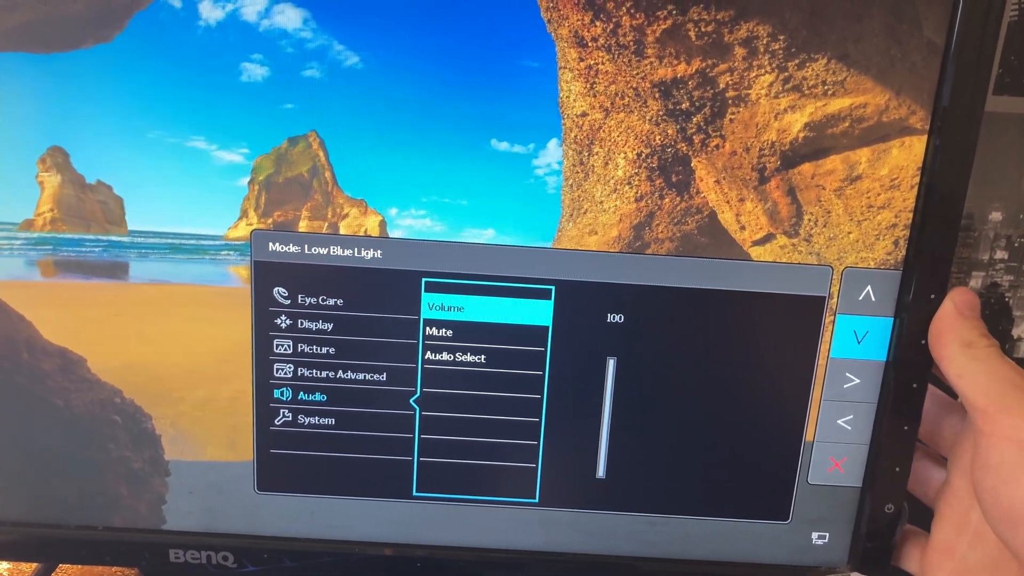
click(860, 336)
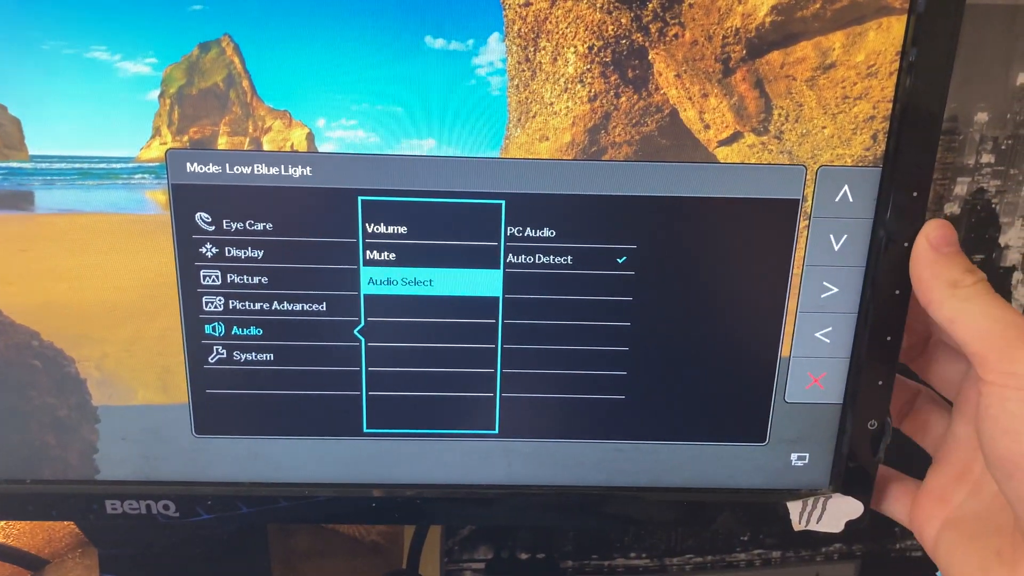
Step: View the Audio Select choices, PC Audio and Auto Detect, with Auto Detect ticked
click(856, 236)
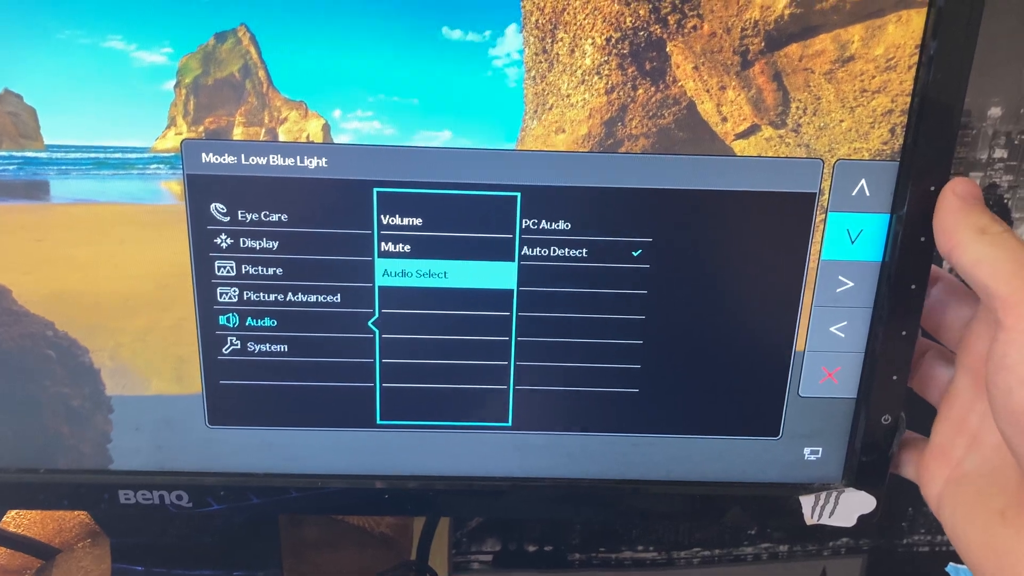